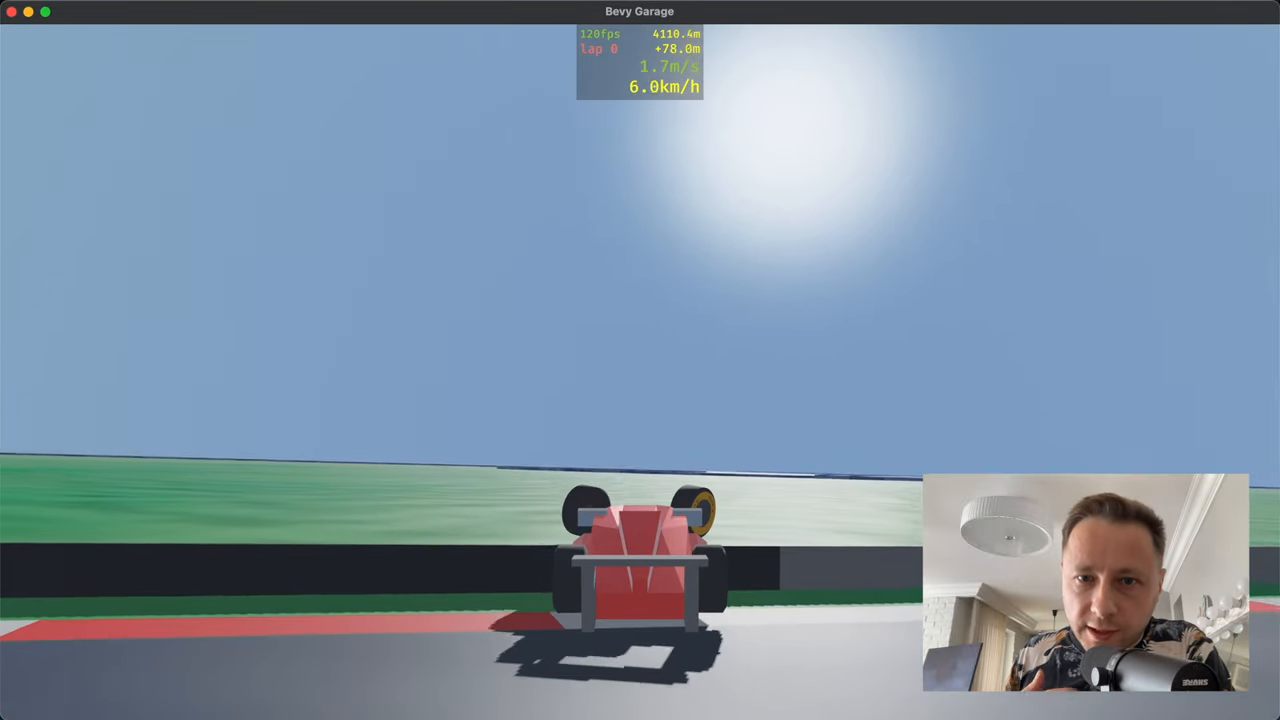
Switch from the Bevy Garage race to the Firefox window showing bevyengine.org.
click(572, 28)
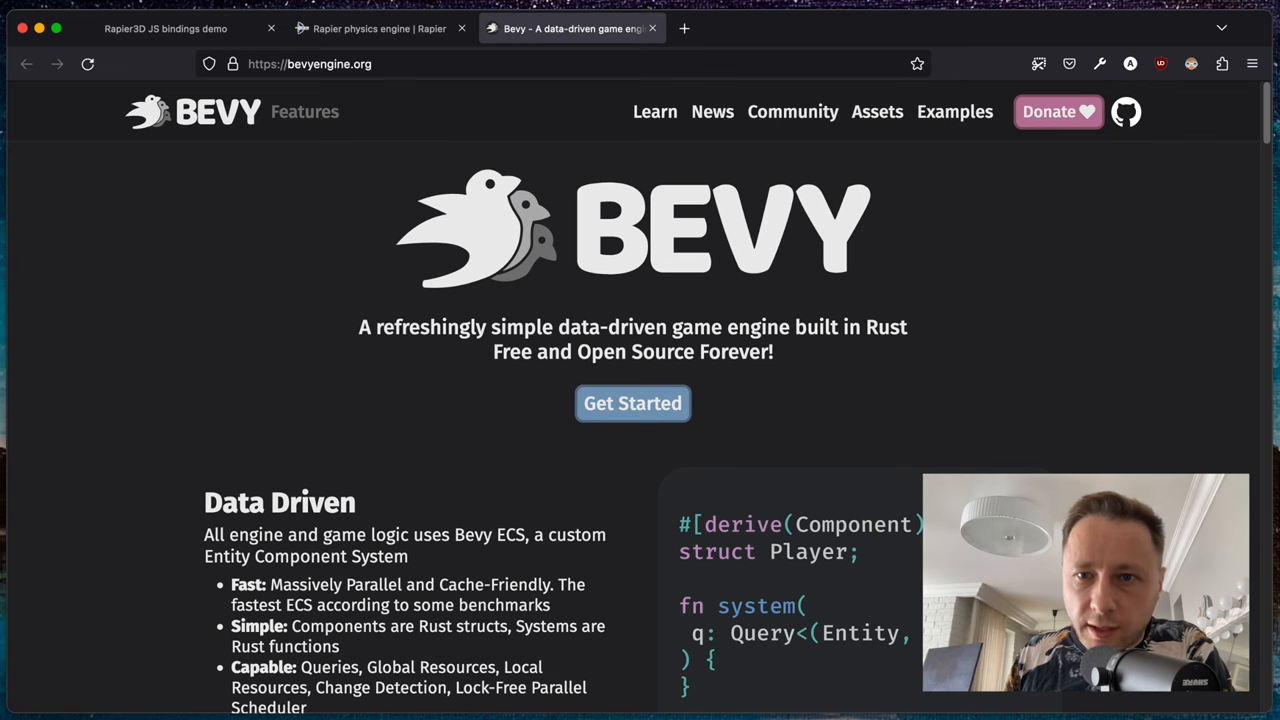
Show the Rapier site and its 3D joints demo, then bring up the car spawning source.
click(380, 28)
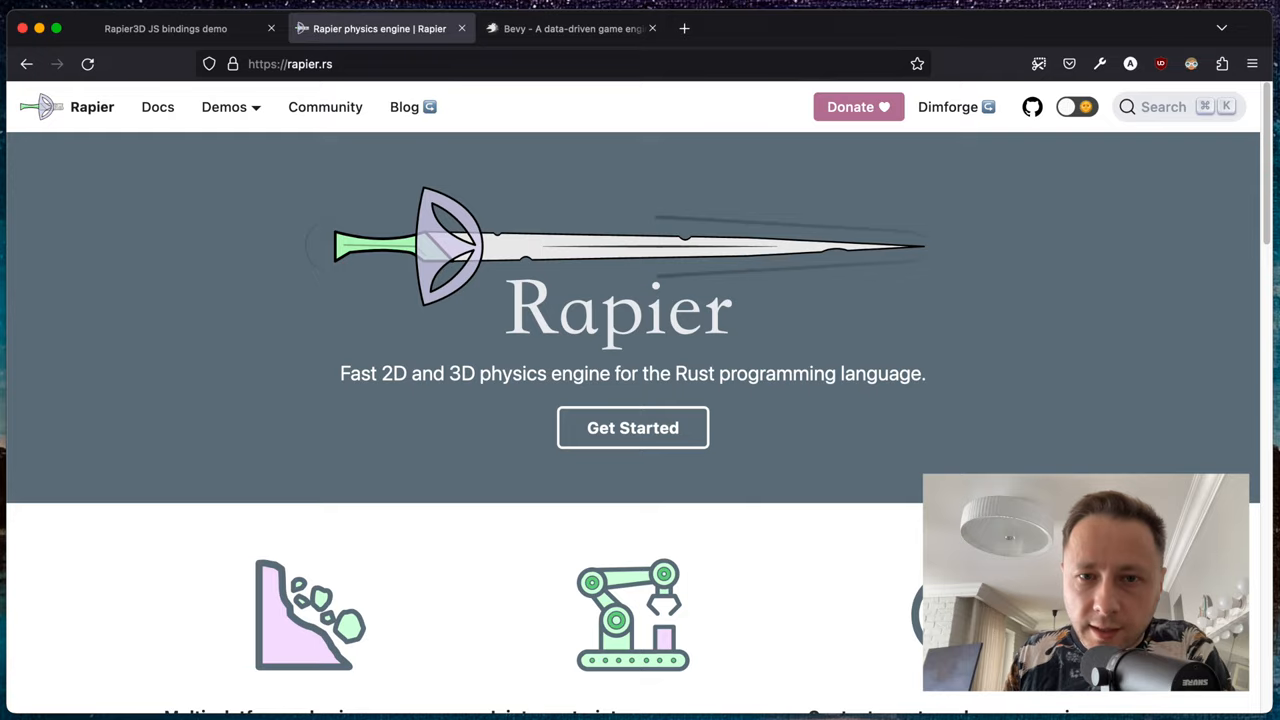
click(164, 28)
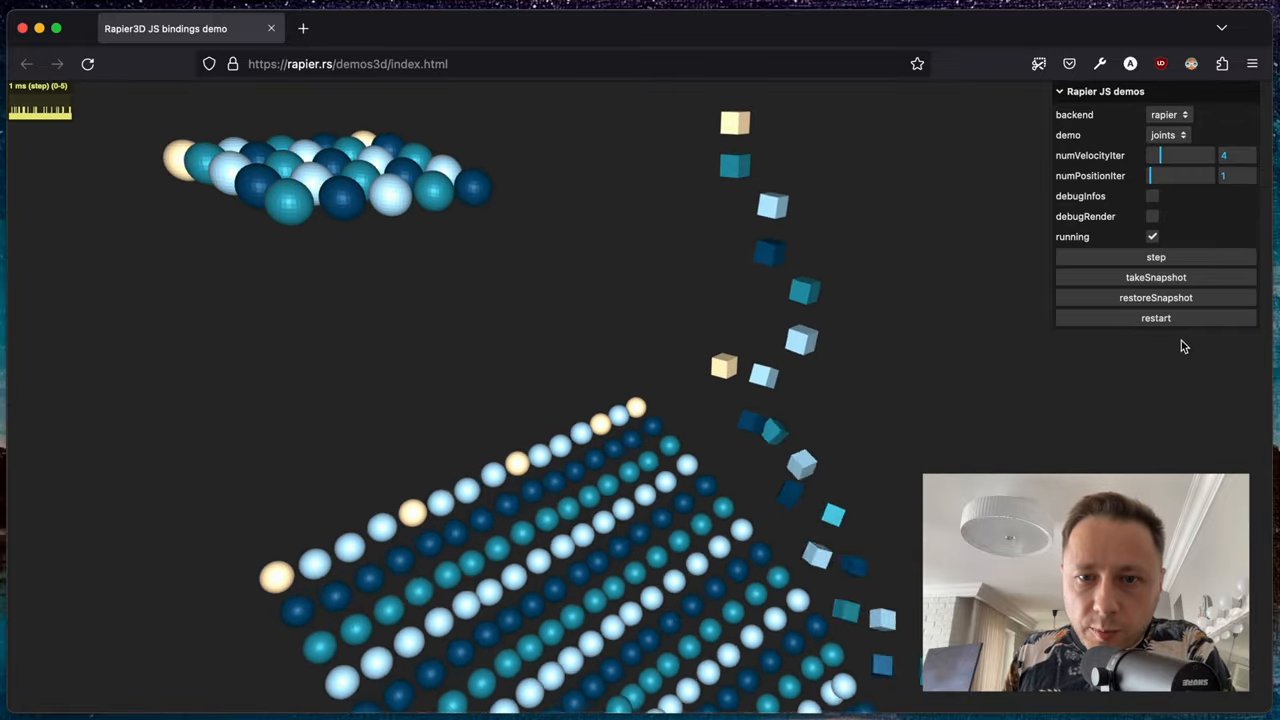
click(1156, 256)
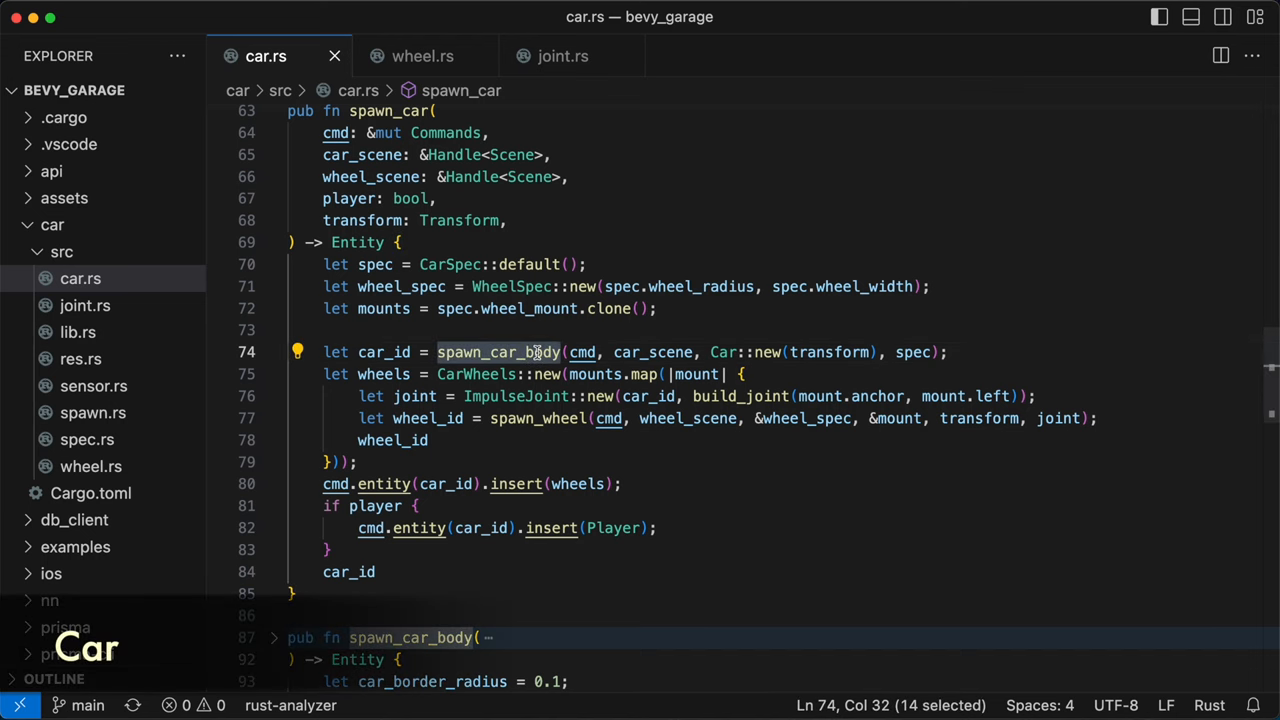
Review spawn_car and spawn_car_body in car.rs, then move to spawn_wheel in wheel.rs.
scroll(down, 3)
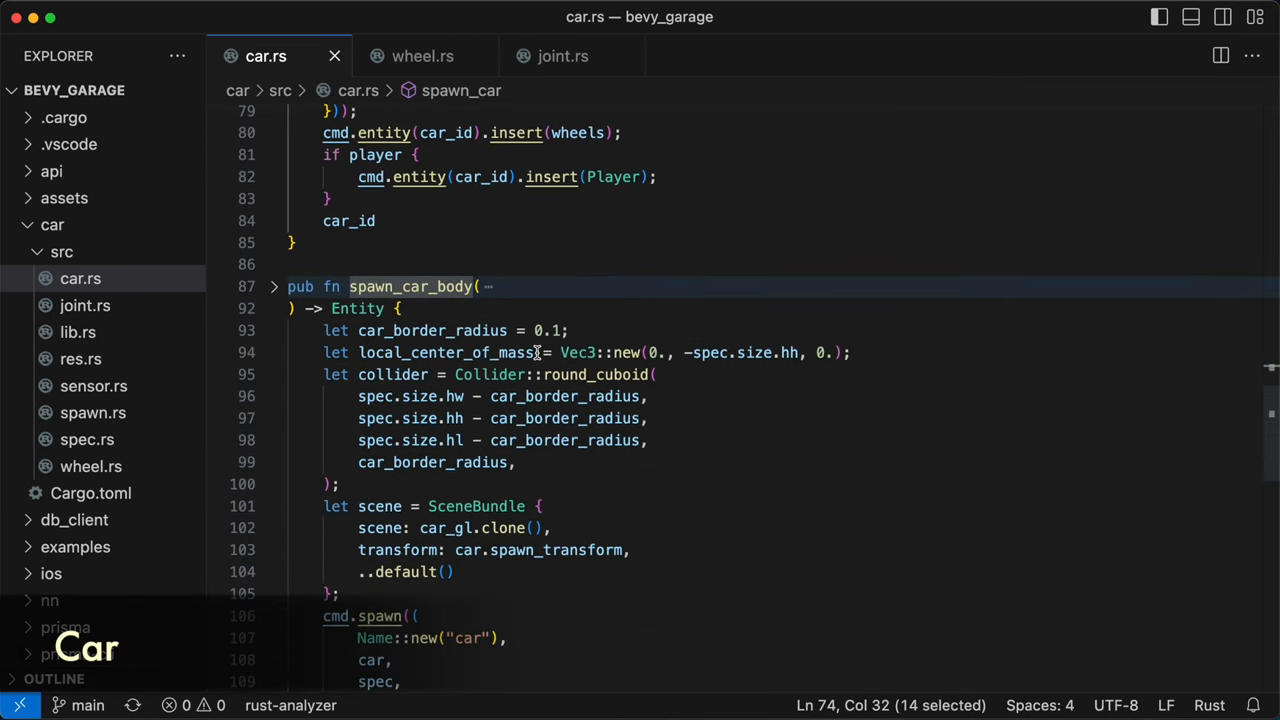
scroll(up, 3)
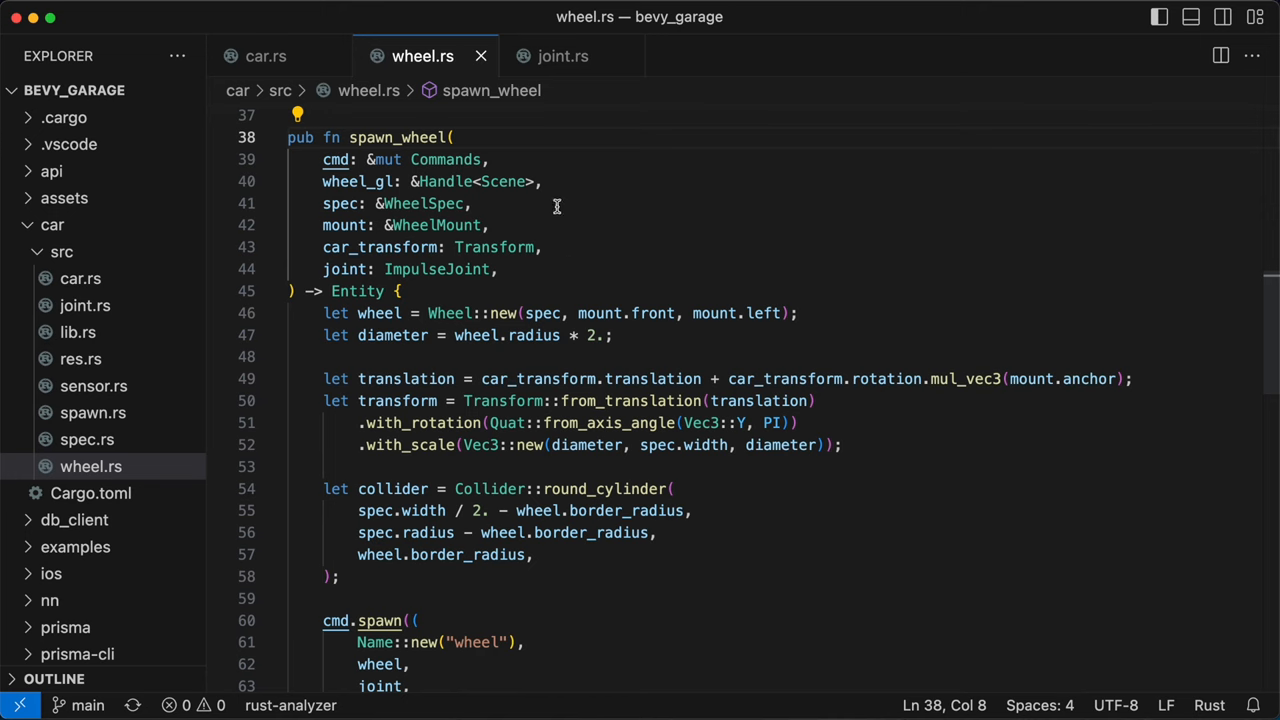
click(562, 56)
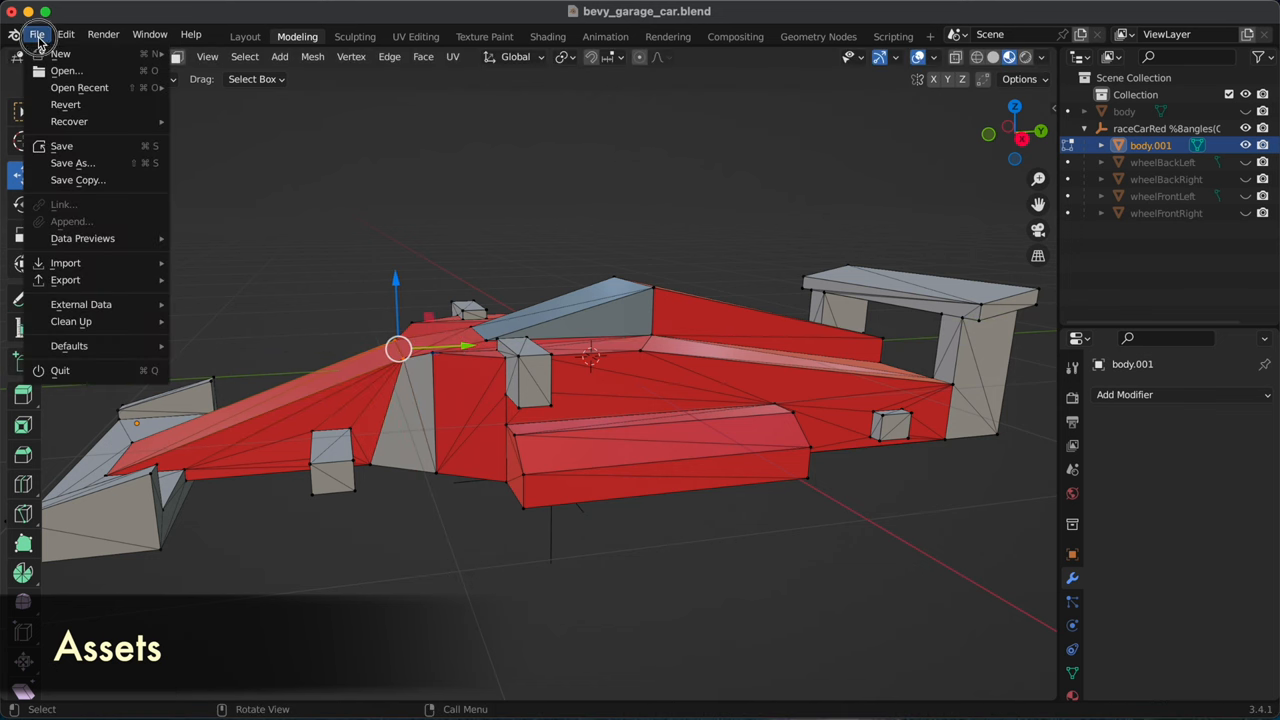
Export the race car as binary glTF over car-race.glb in the assets folder.
click(66, 280)
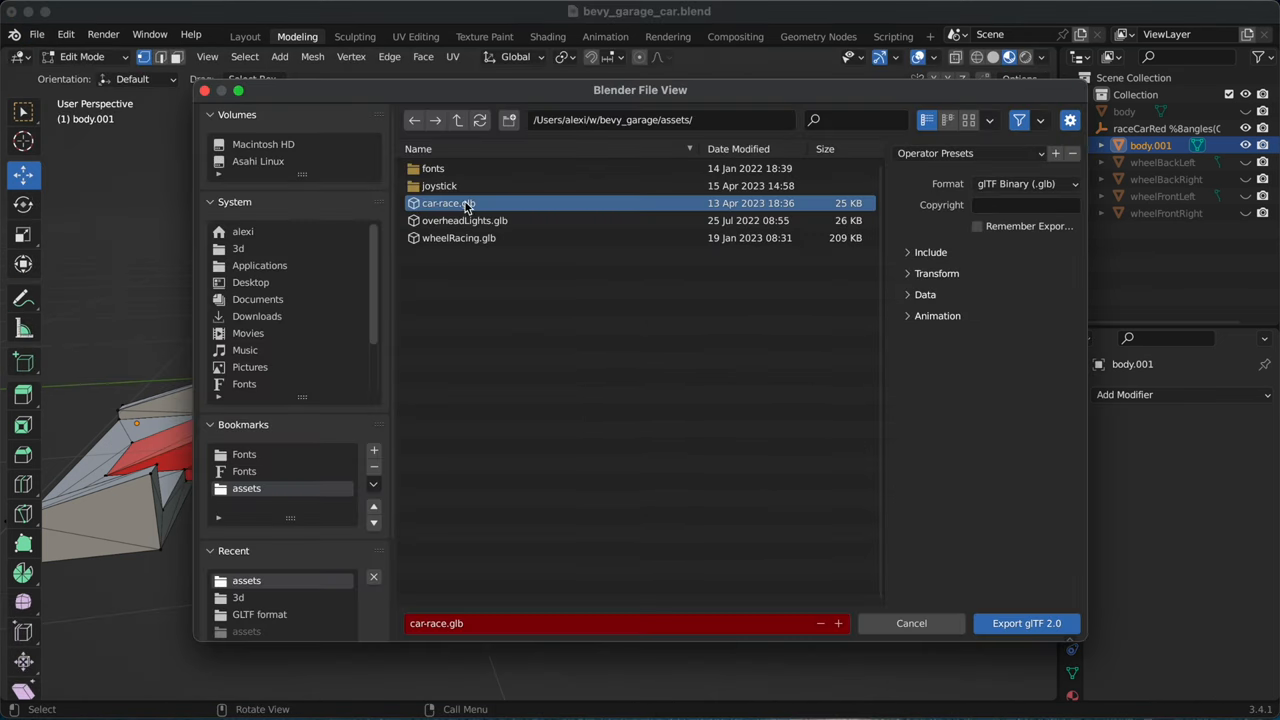
click(930, 252)
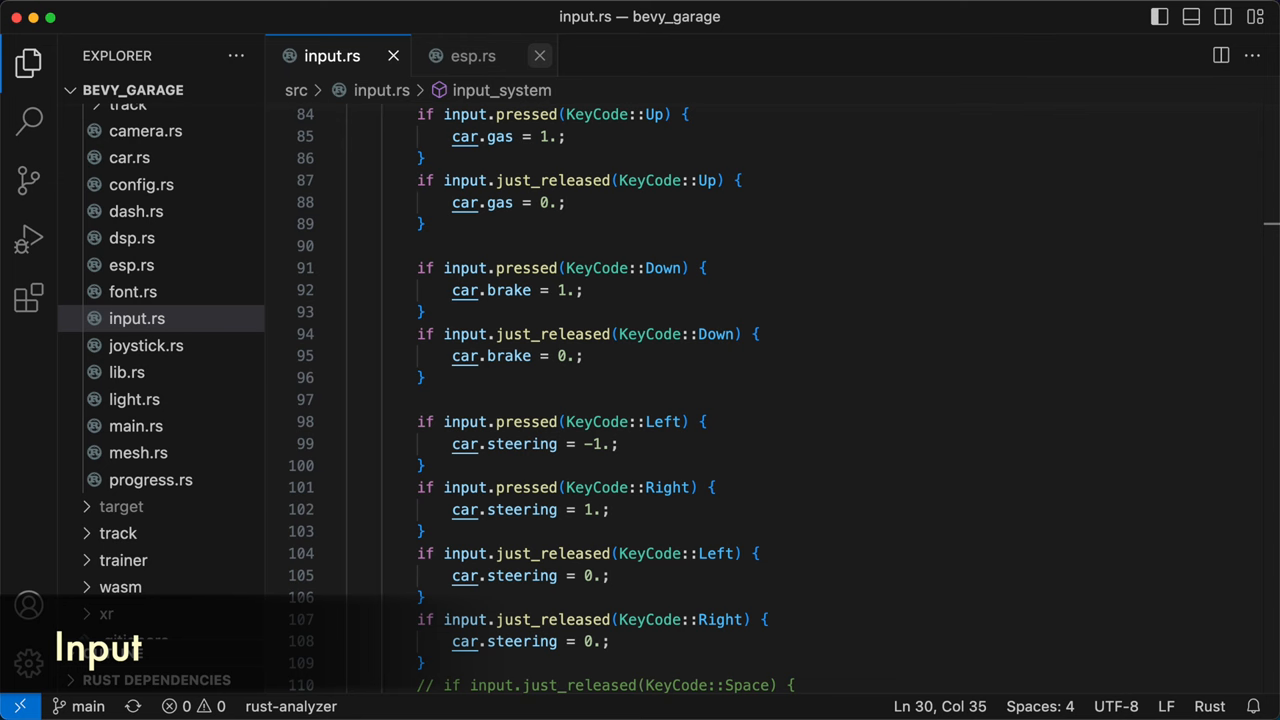
Show esp_system's steering and torque interpolation block in esp.rs.
click(472, 56)
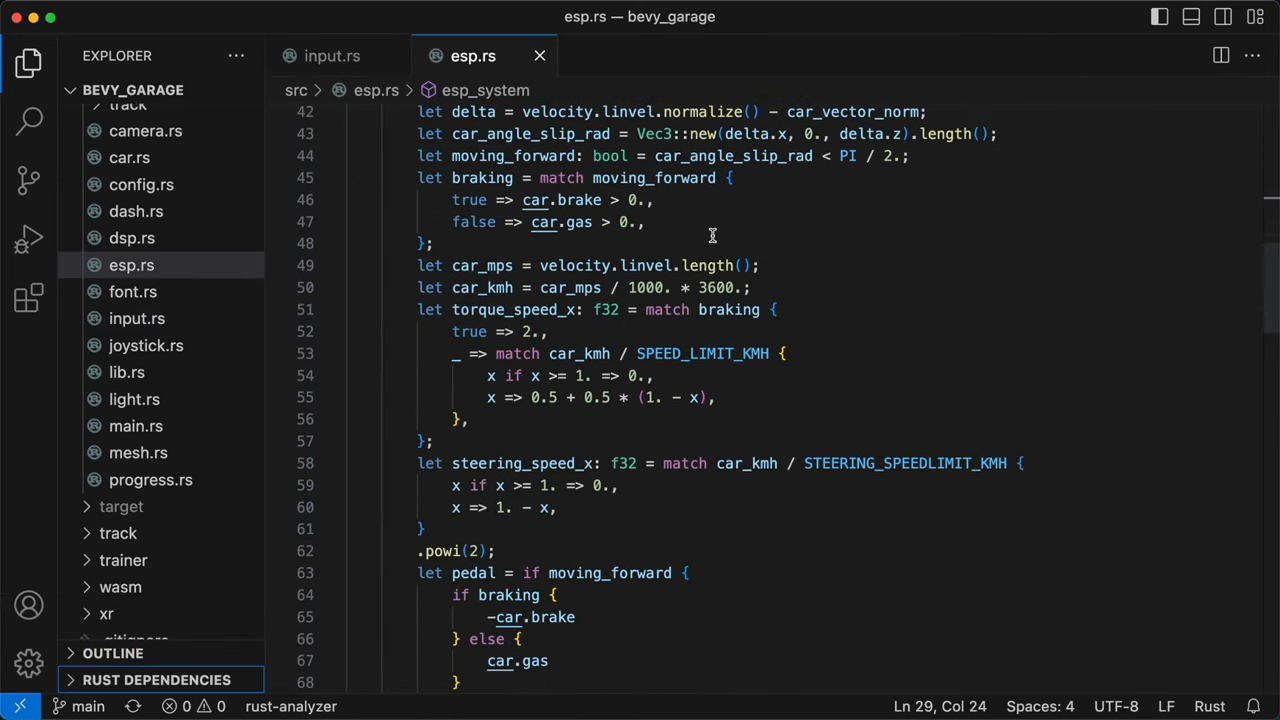
scroll(down, 3)
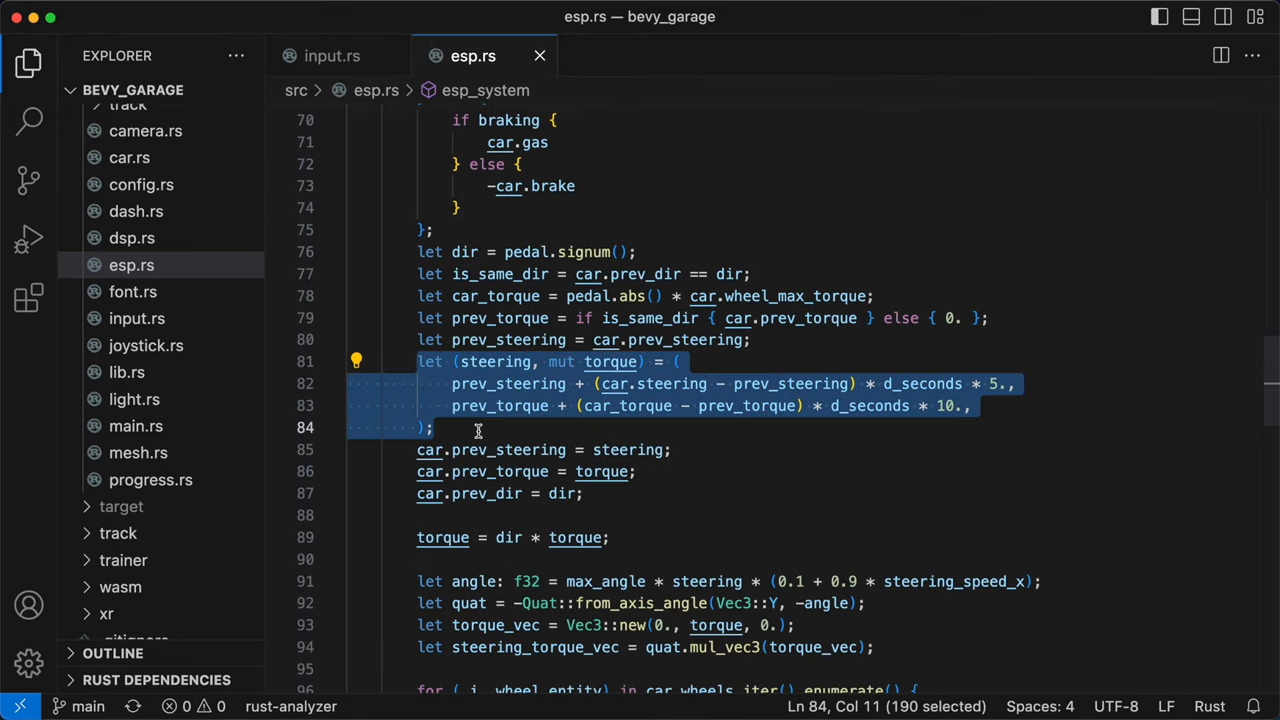
scroll(down, 3)
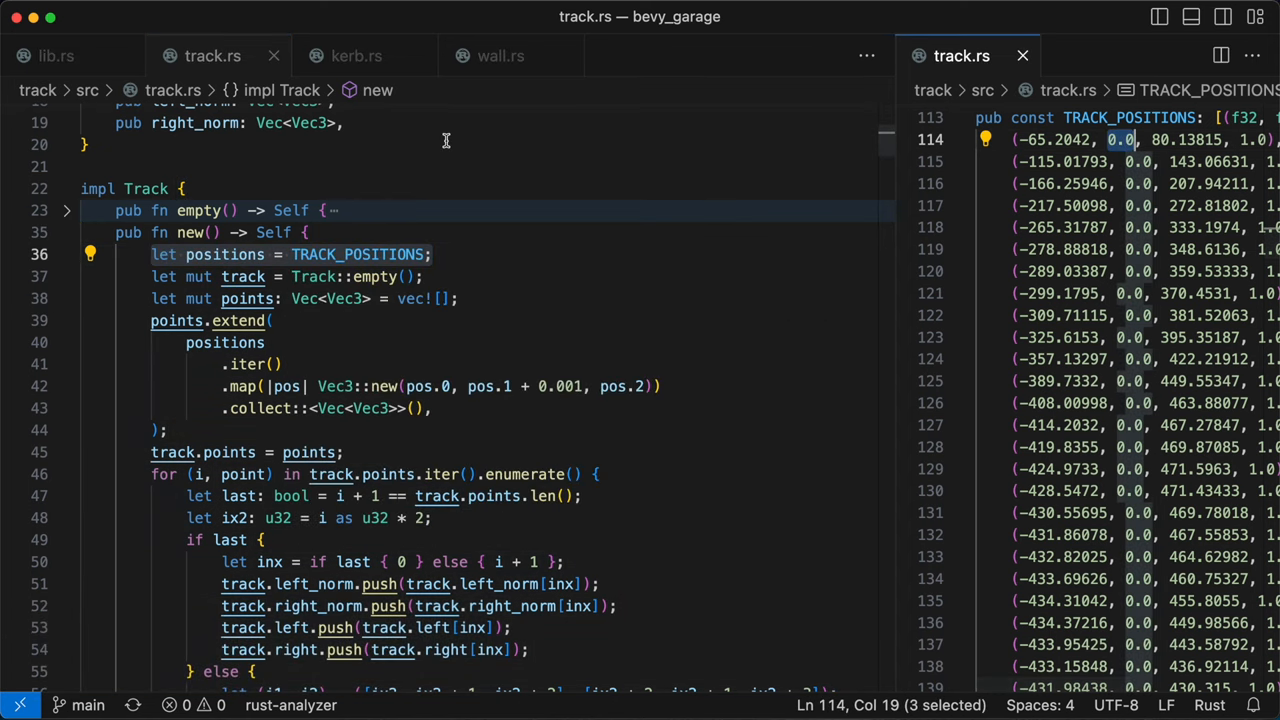
Show impl Track beside the TRACK_POSITIONS point list in a split view of track.rs.
click(56, 56)
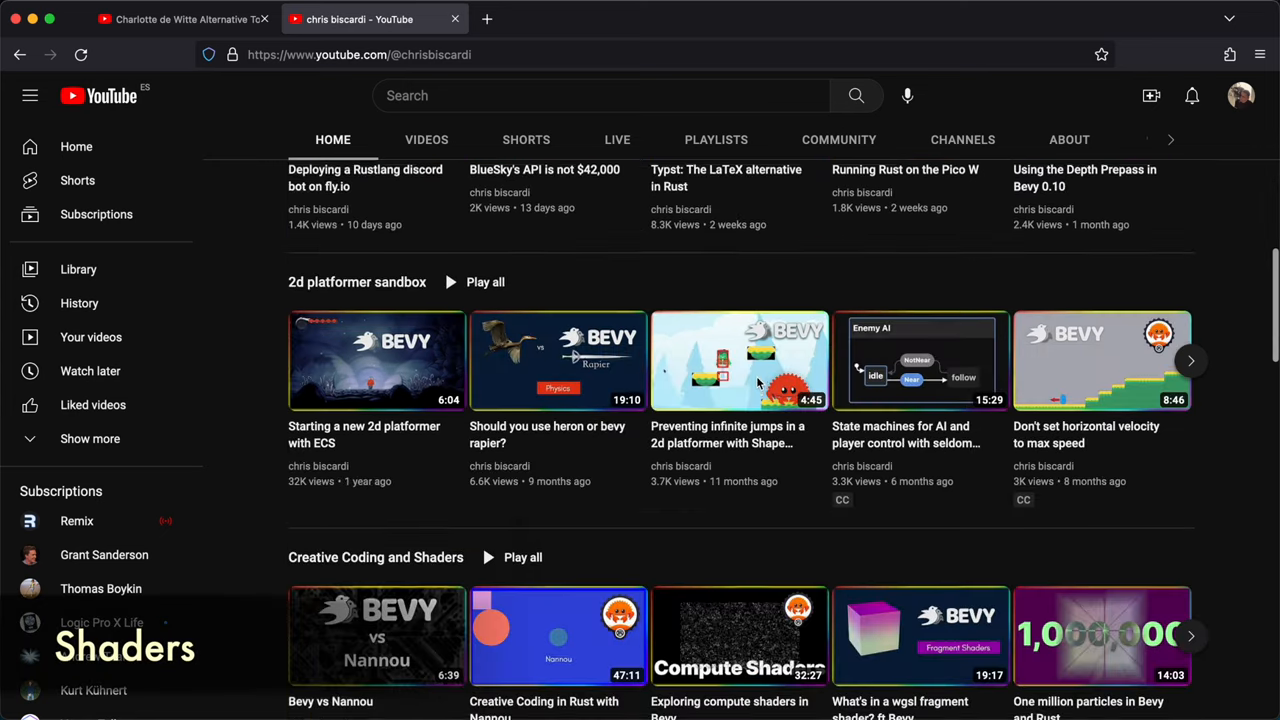
Browse the YouTube channel's Bevy videos, then the WGSL Noise Algorithms gist.
scroll(down, 3)
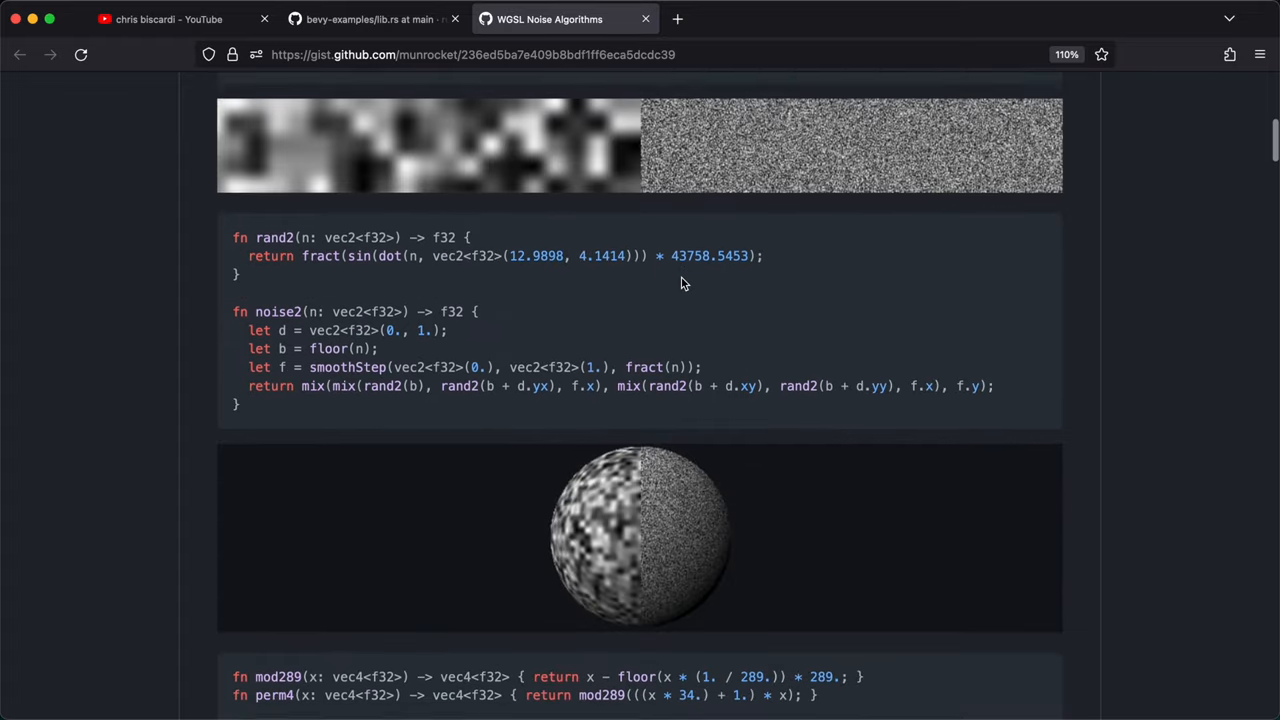
scroll(down, 3)
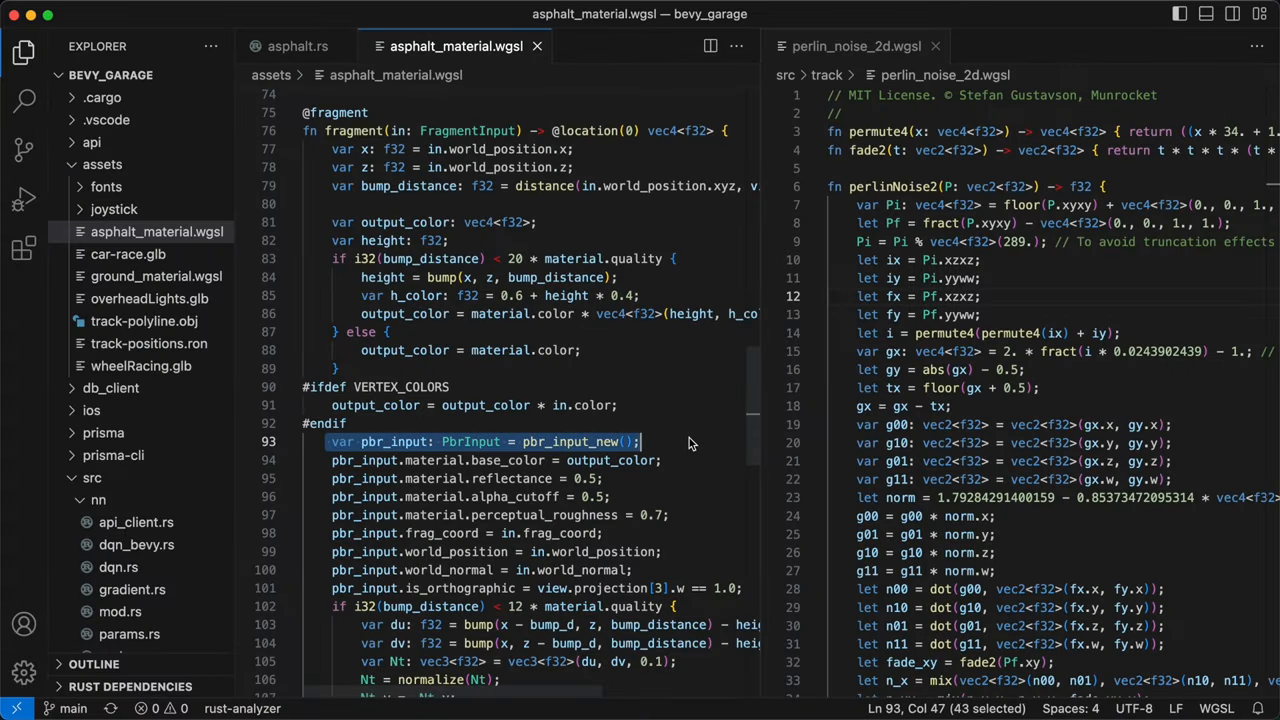
Review the asphalt material and Perlin noise shaders, then select the heightfield code in ground.rs.
scroll(down, 3)
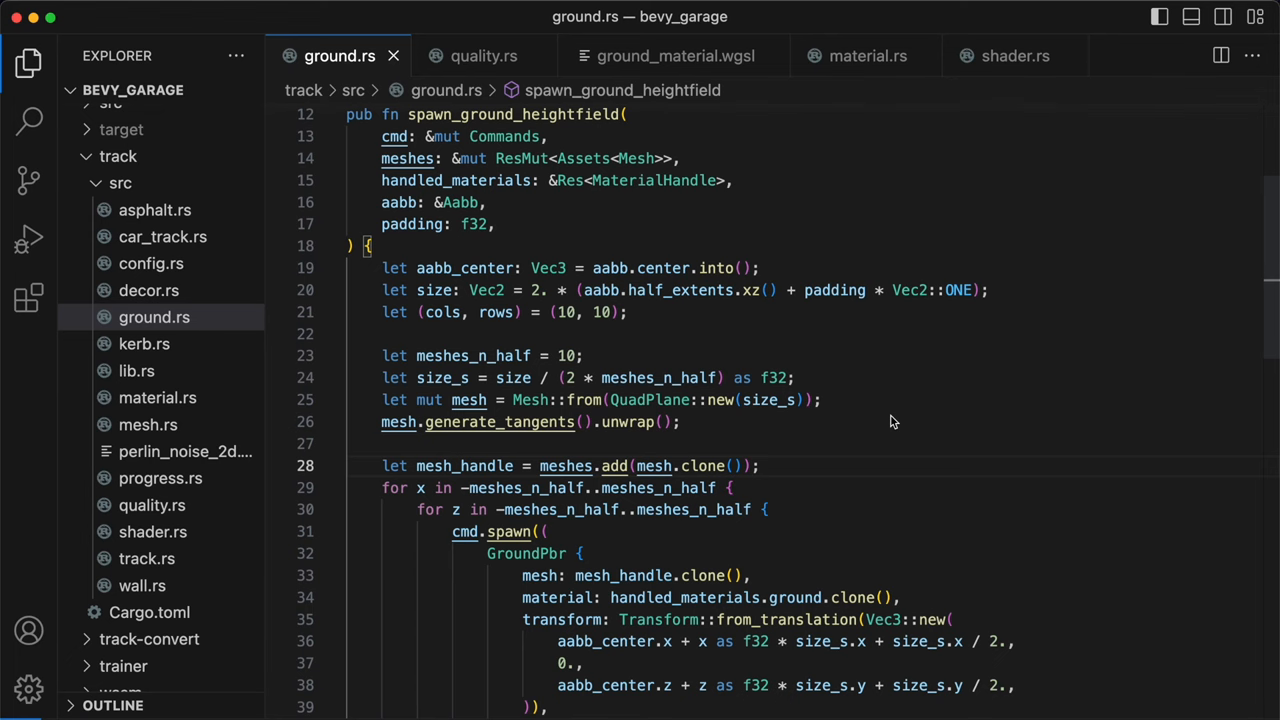
drag(380, 464, 570, 664)
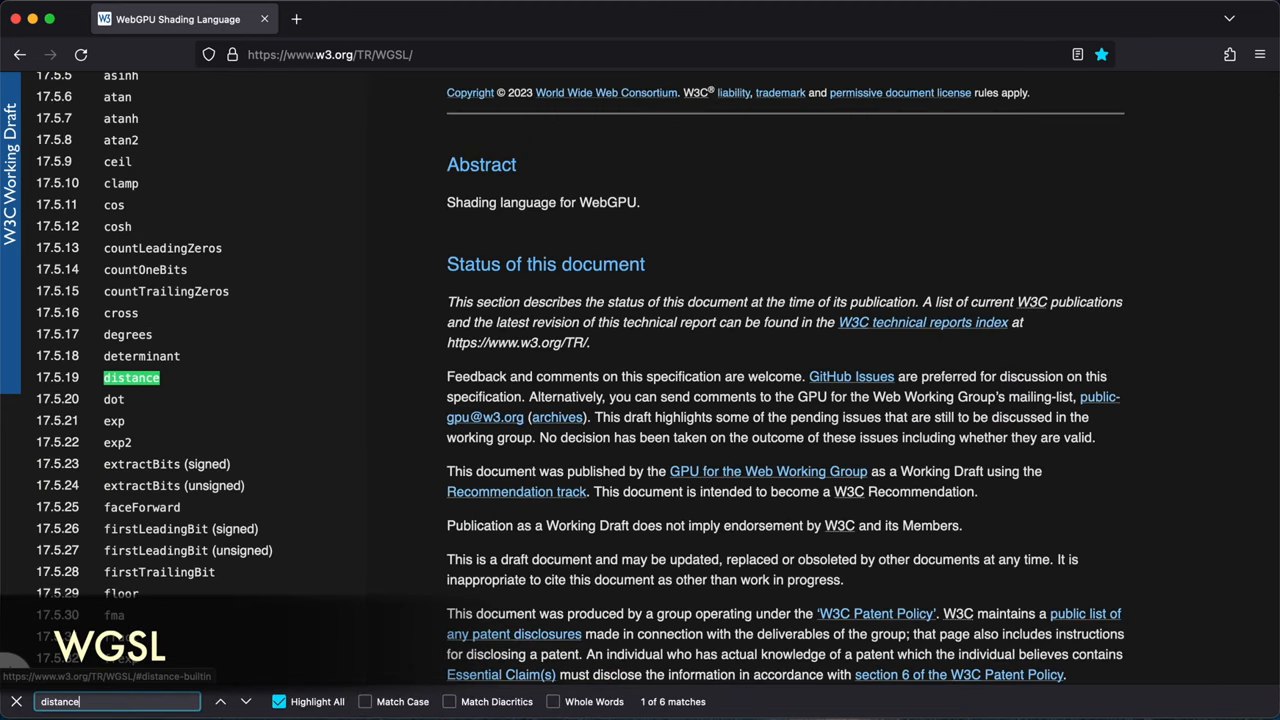
Locate the distance built-in function entry in the W3C WGSL specification.
click(132, 376)
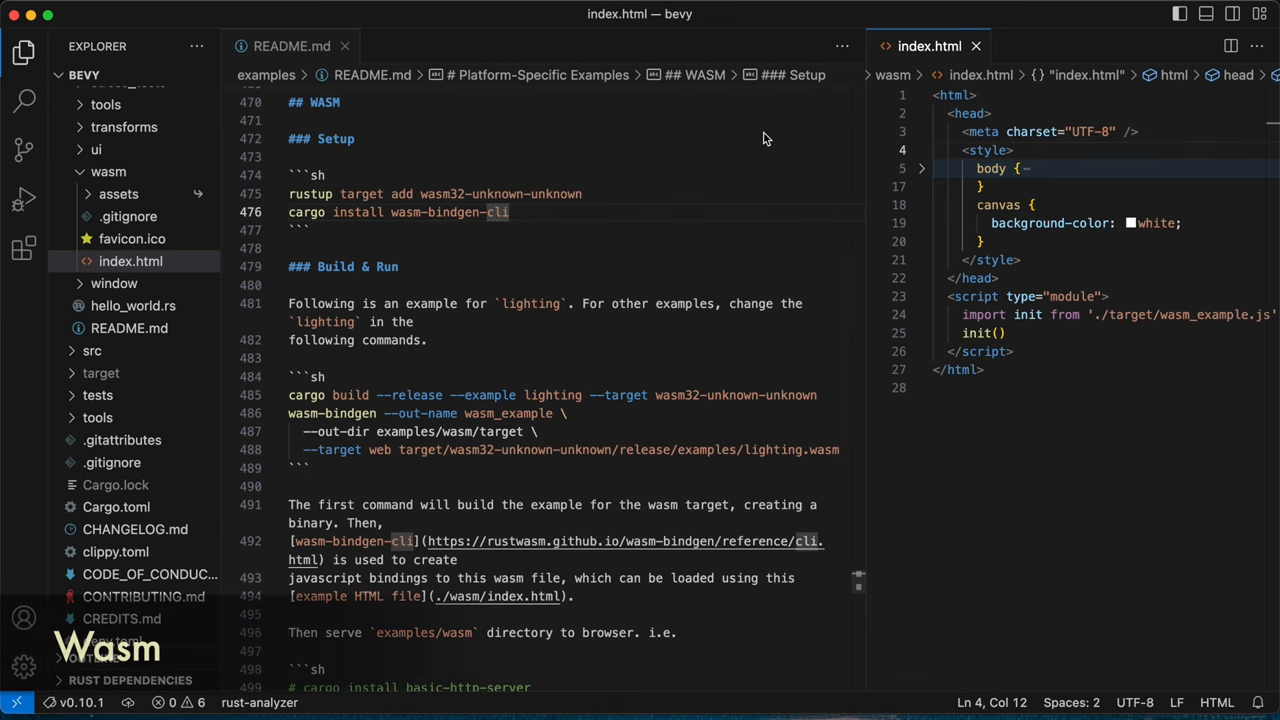
Highlight the wasm-bindgen and basic-http-server commands in wasm.sh after the README's WASM section.
scroll(down, 3)
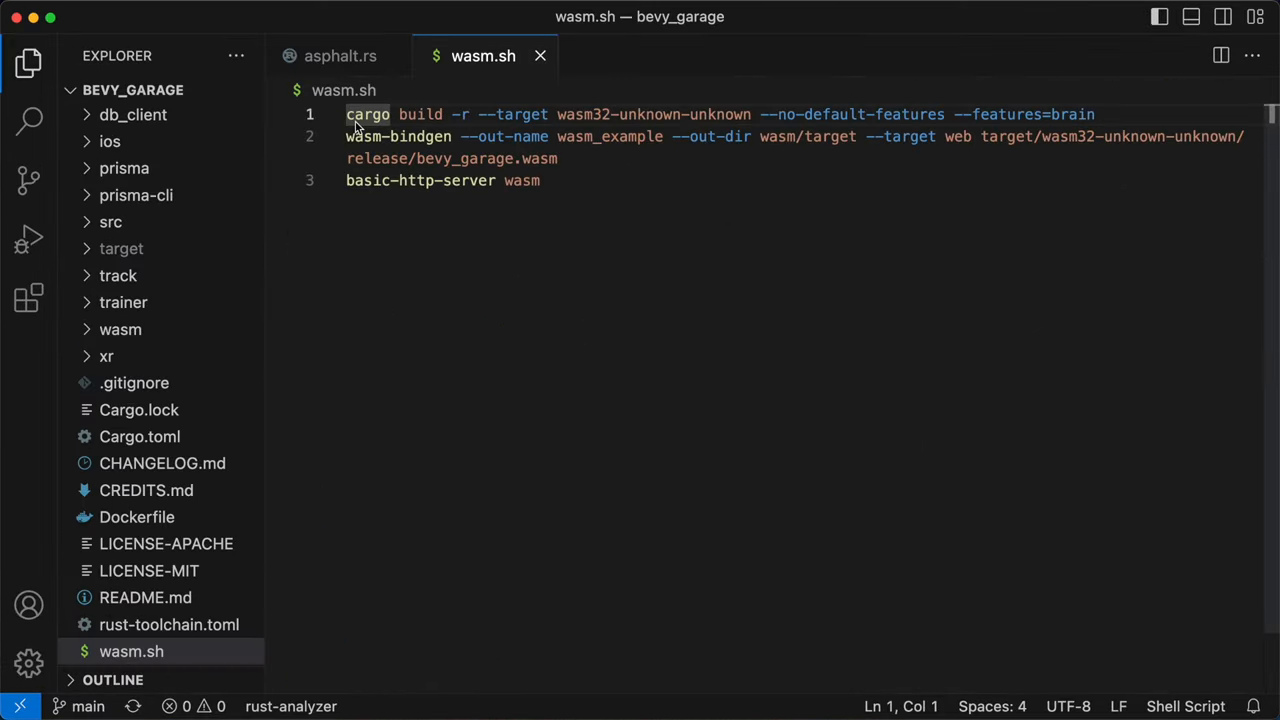
double_click(398, 136)
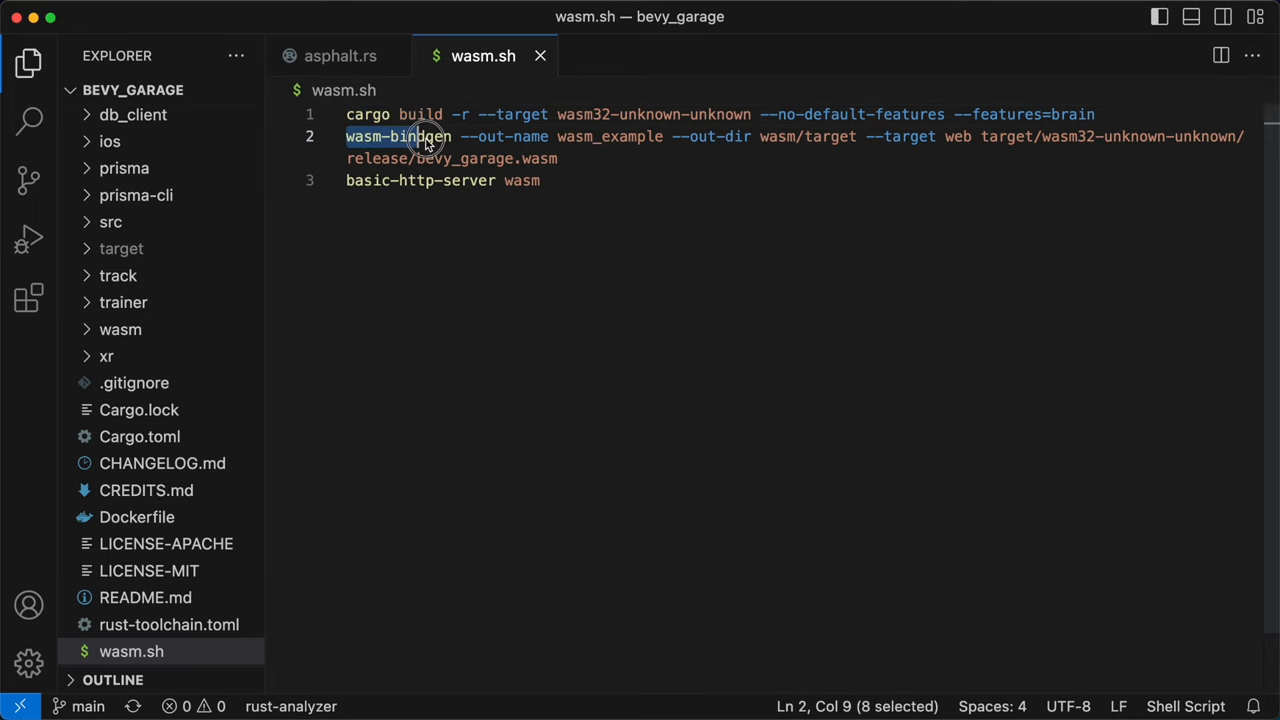
click(540, 180)
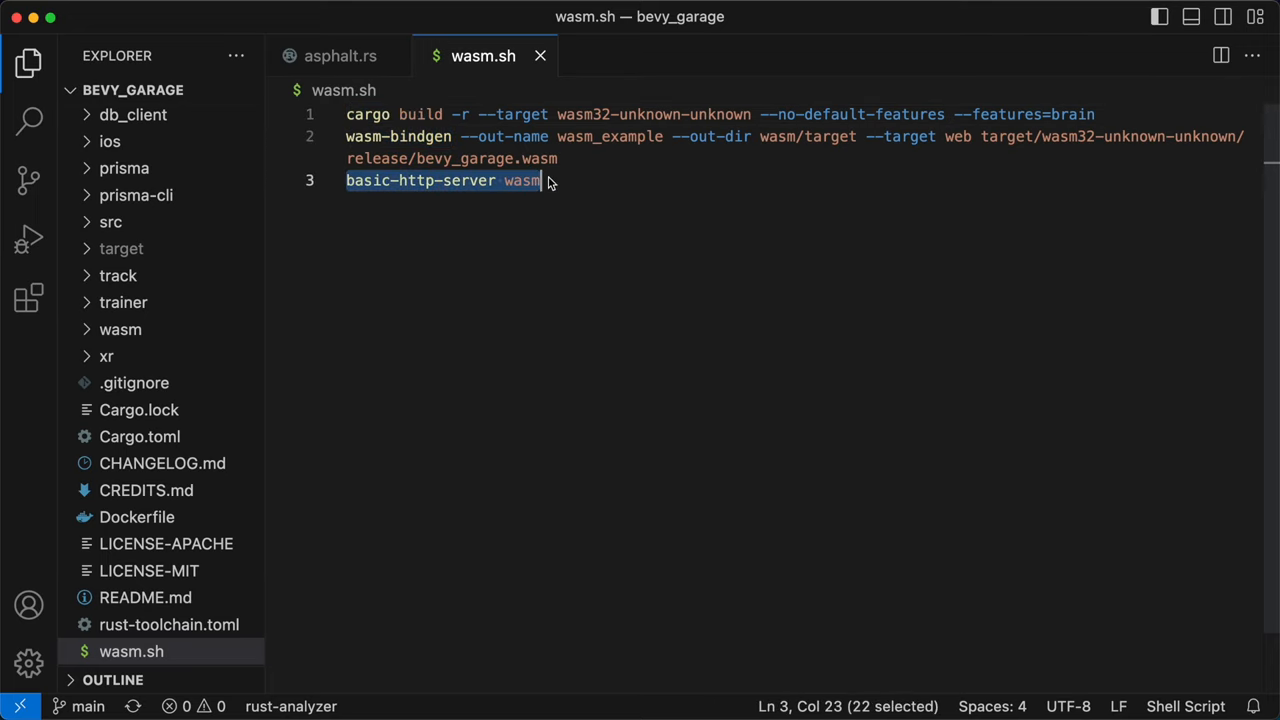